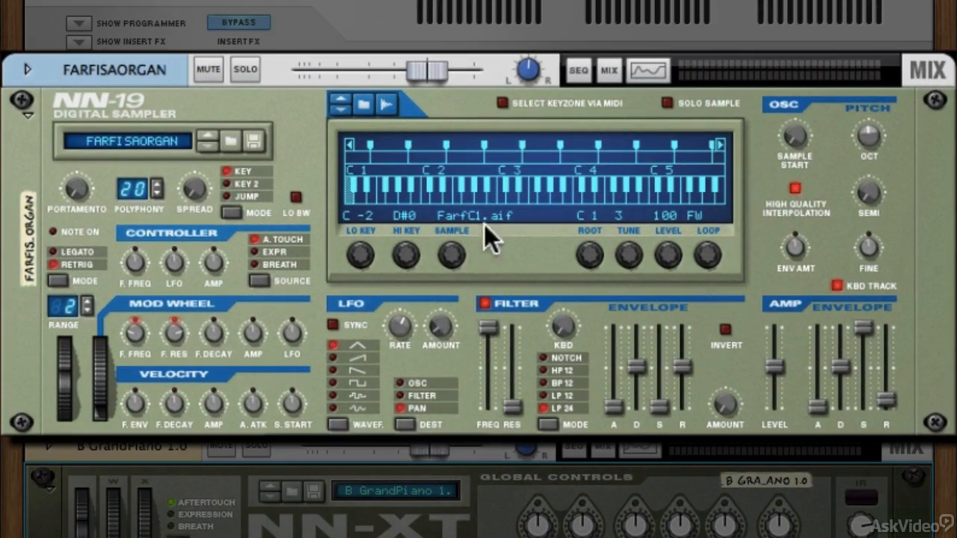
mouse_move(729, 332)
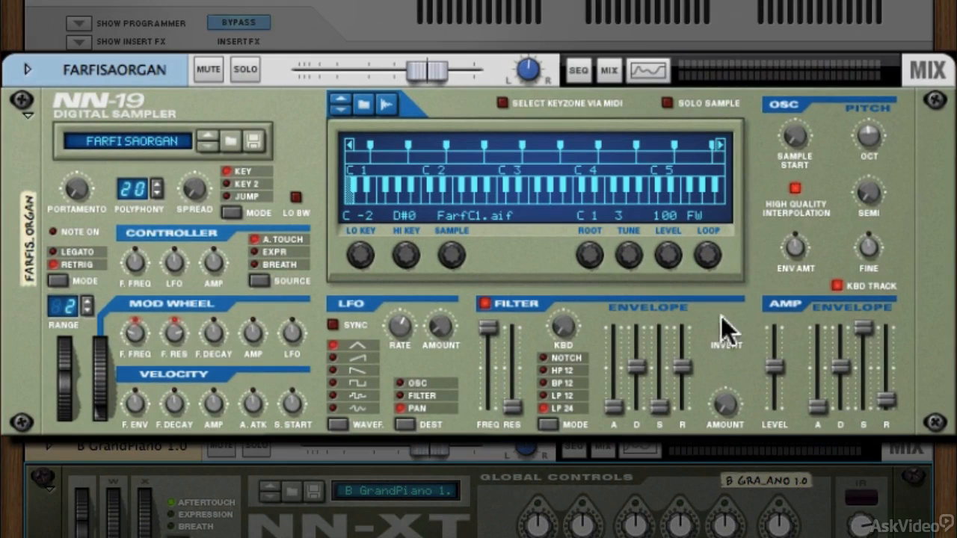
mouse_move(499, 198)
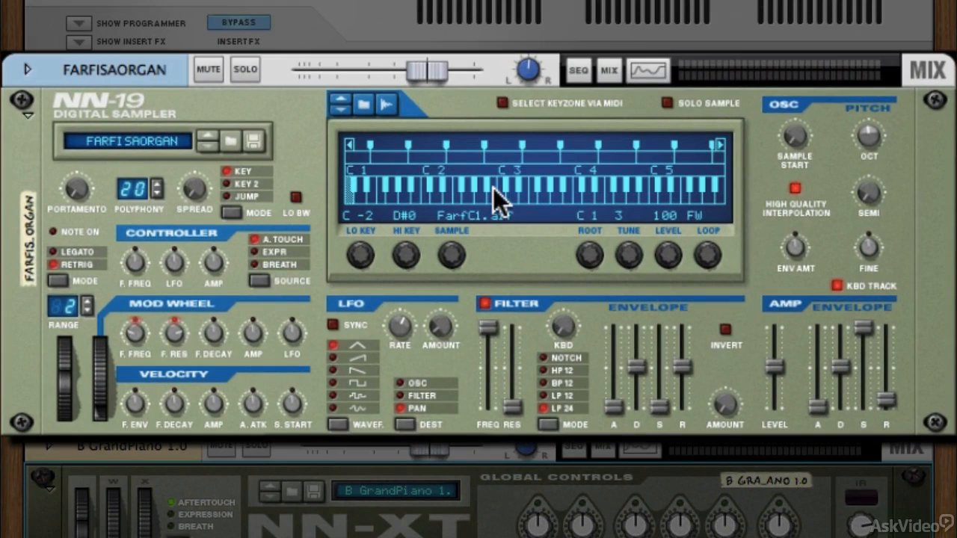
mouse_move(459, 168)
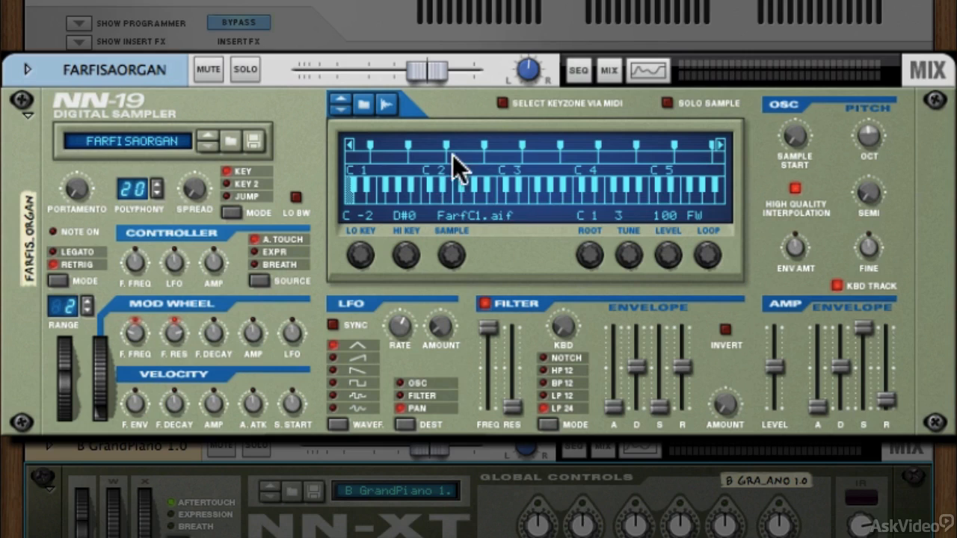
Step: Select the NN-19 keyzone E3–A3 playing FarfF#3.aif, rooted at F#3
click(539, 157)
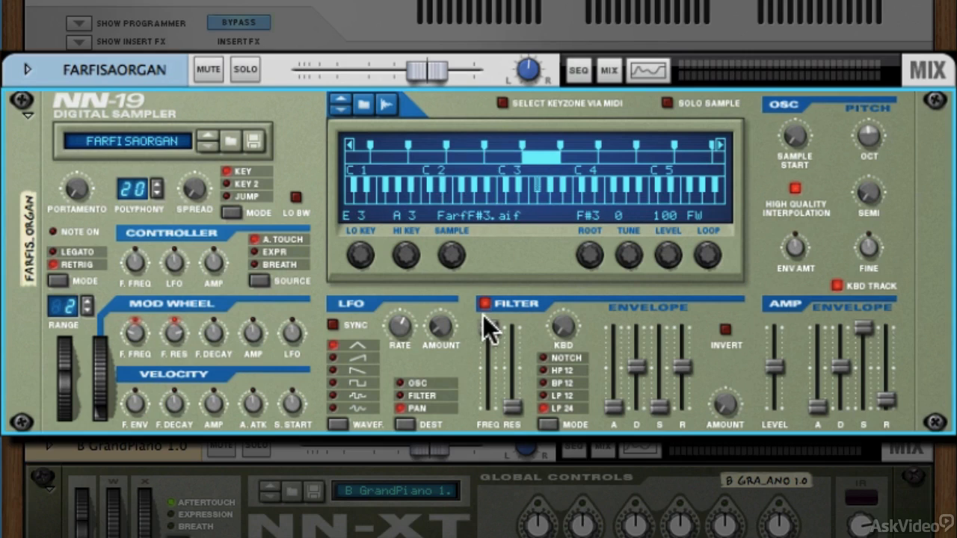
mouse_move(642, 352)
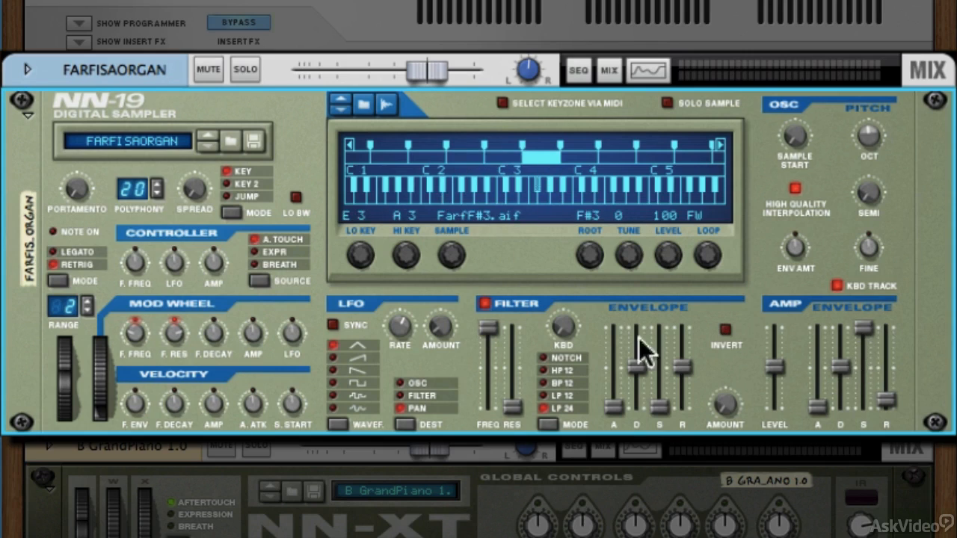
mouse_move(230, 320)
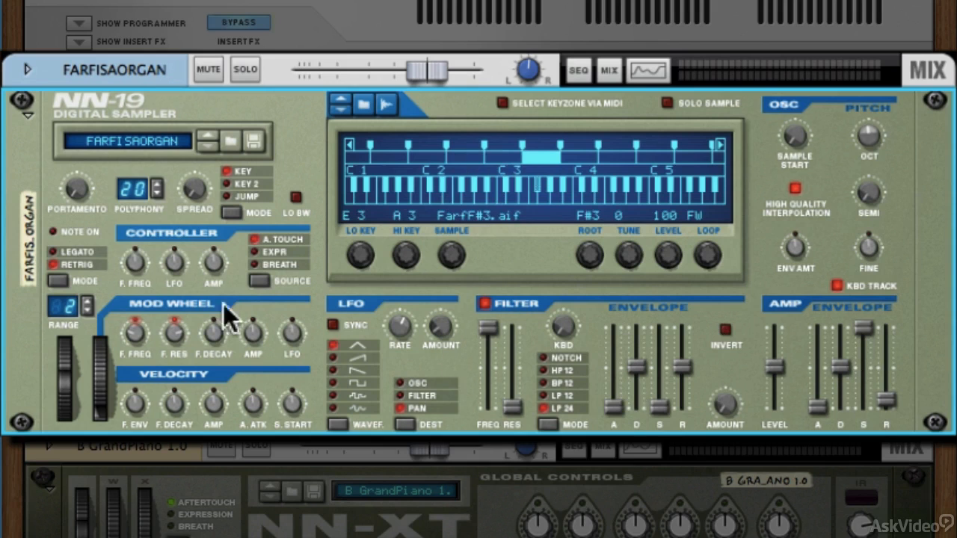
mouse_move(295, 340)
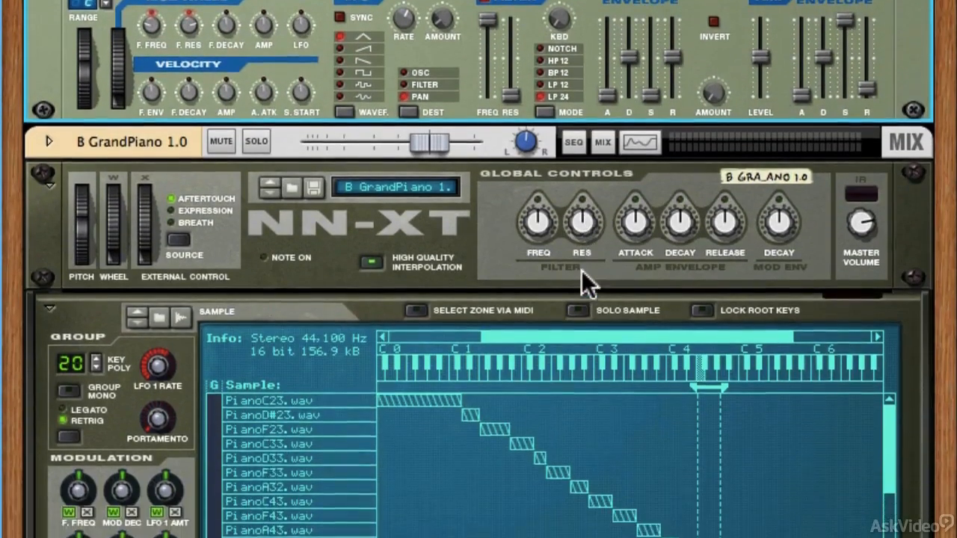
Step: Scroll past the NN-XT GrandPiano zones down to the Redrum with Disco Kit RDK
scroll(down, 3)
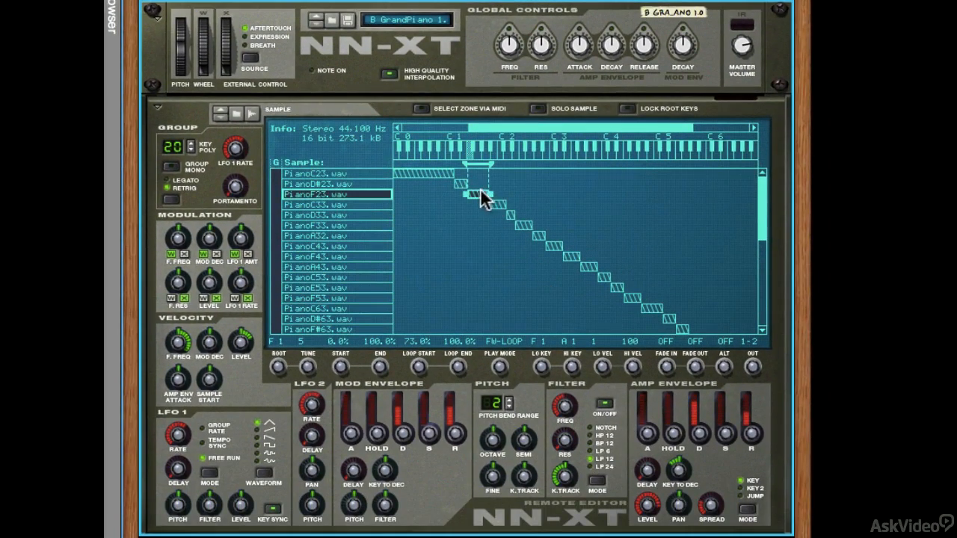
mouse_move(632, 428)
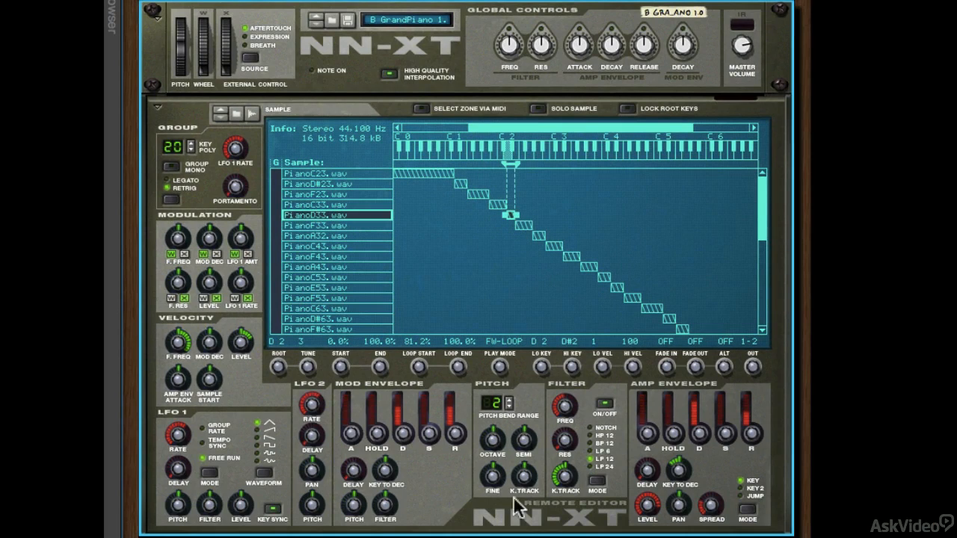
mouse_move(557, 247)
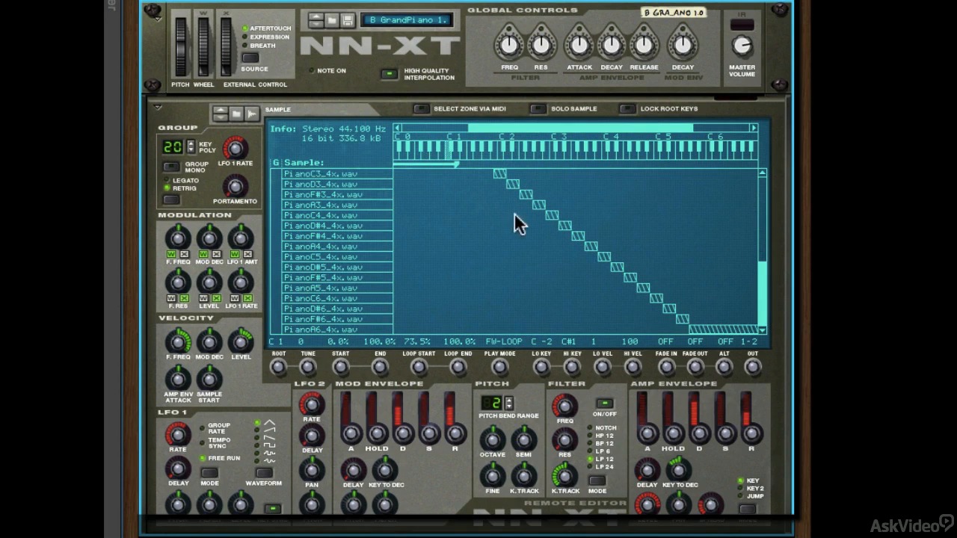
scroll(down, 3)
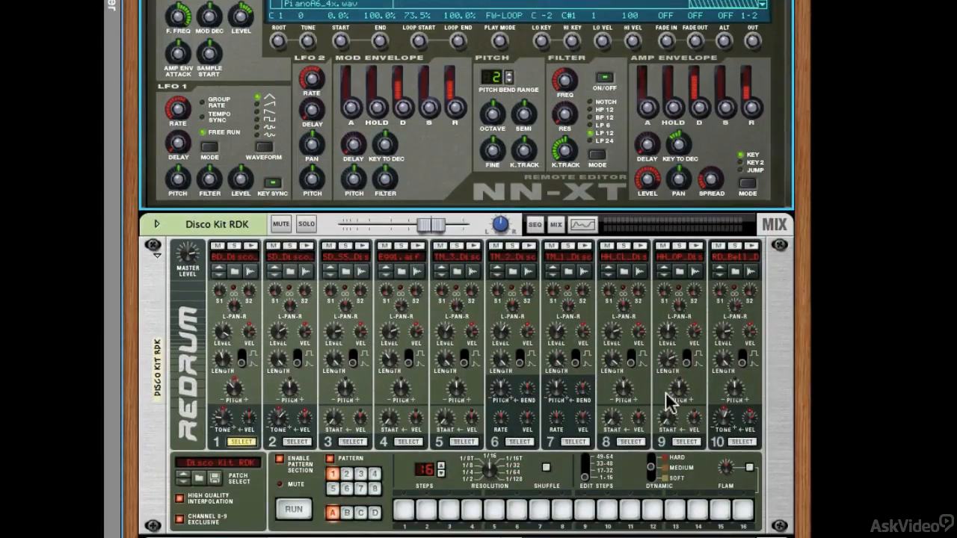
Step: Scroll down past the Redrum step sequencer toward the Kong Drum Designer
scroll(down, 3)
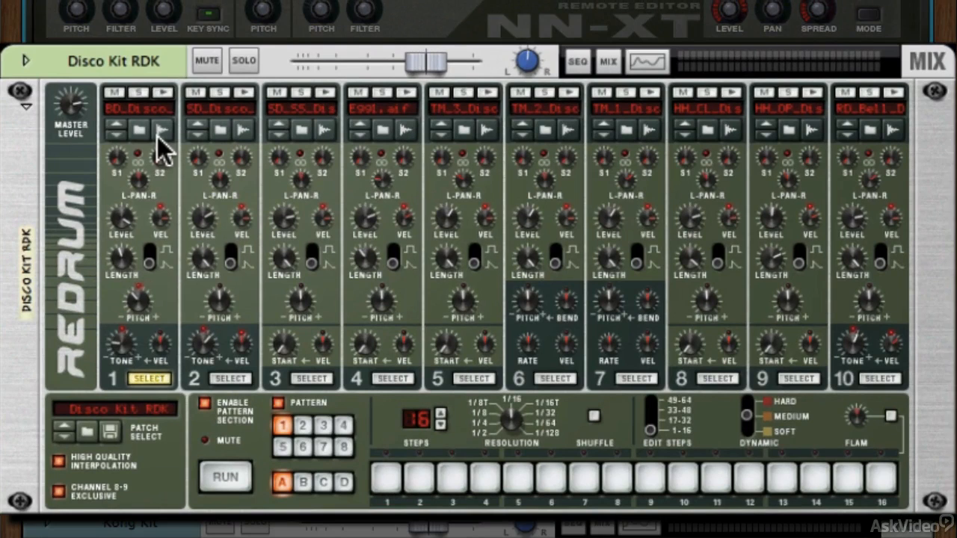
mouse_move(174, 418)
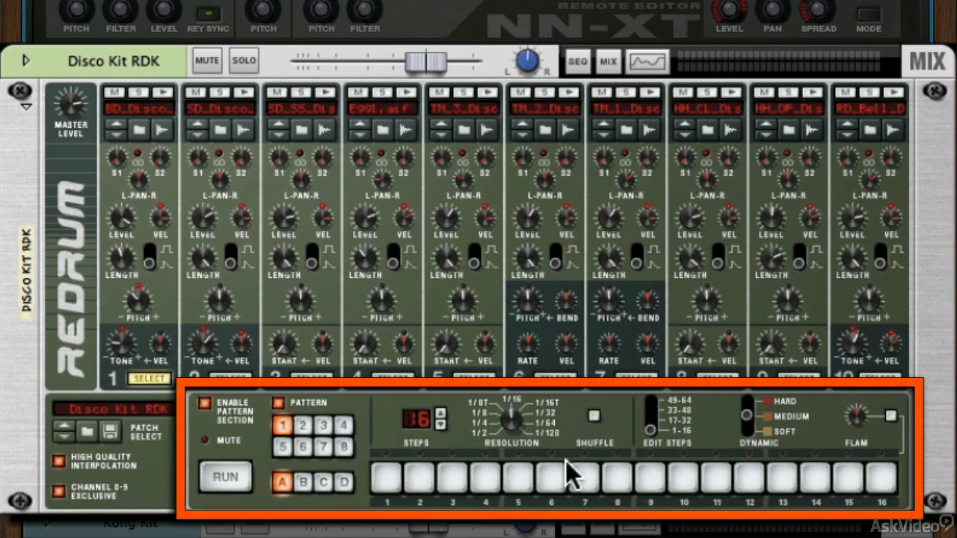
mouse_move(564, 467)
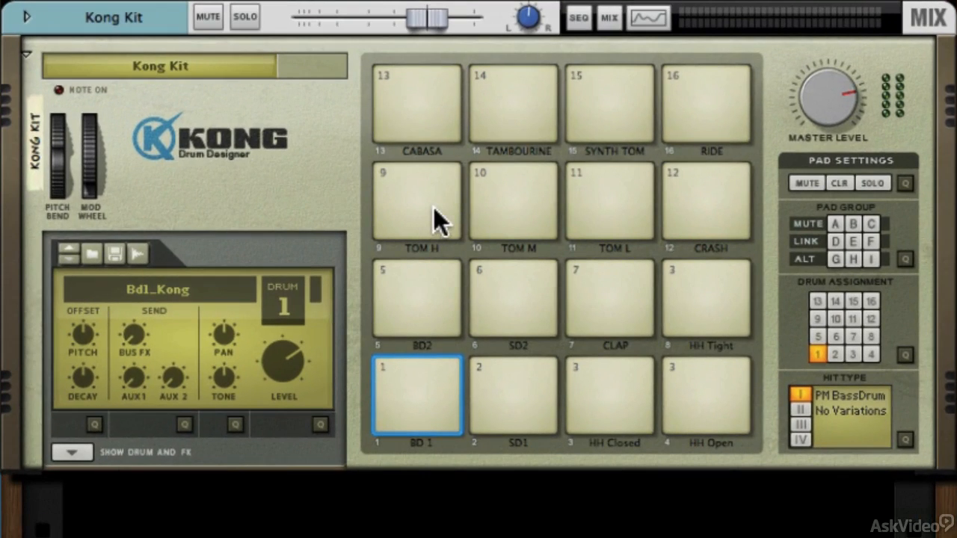
mouse_move(527, 213)
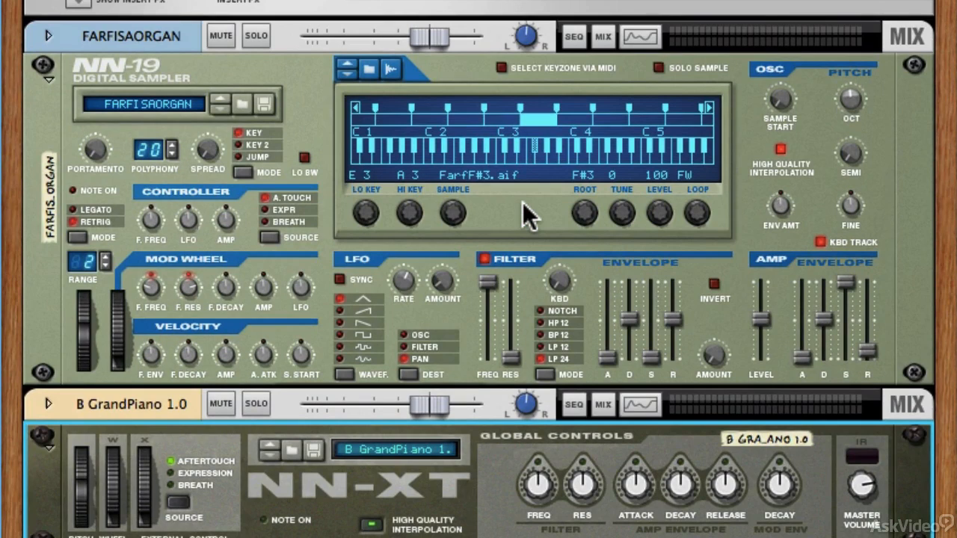
mouse_move(665, 318)
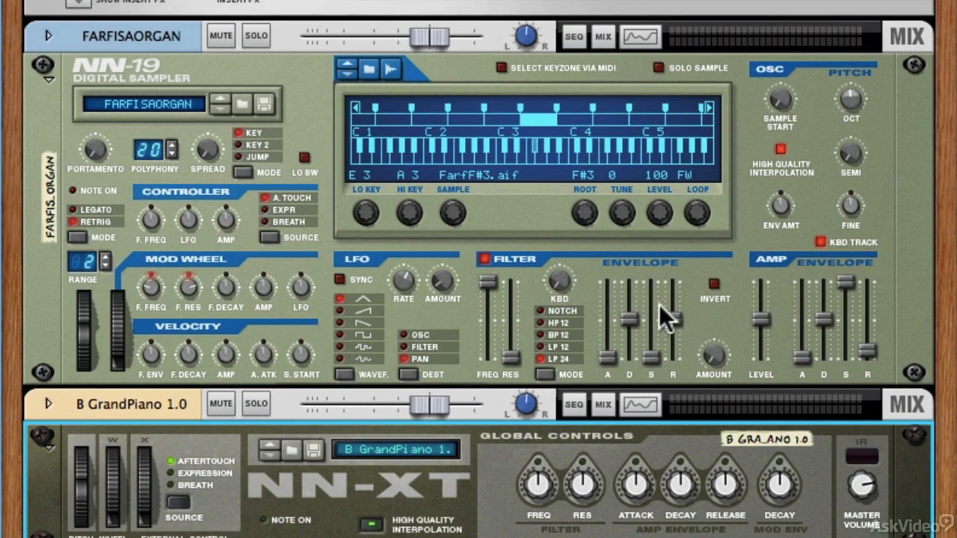
mouse_move(761, 340)
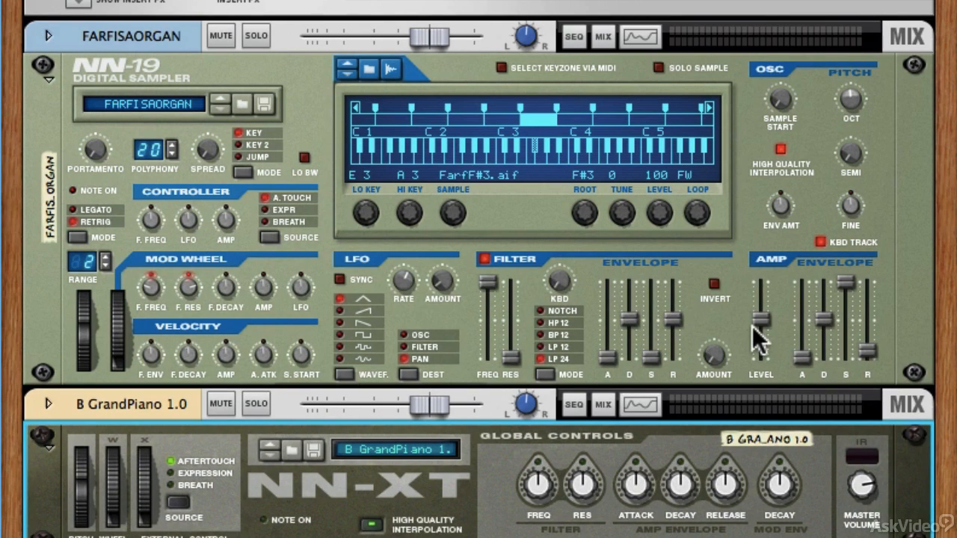